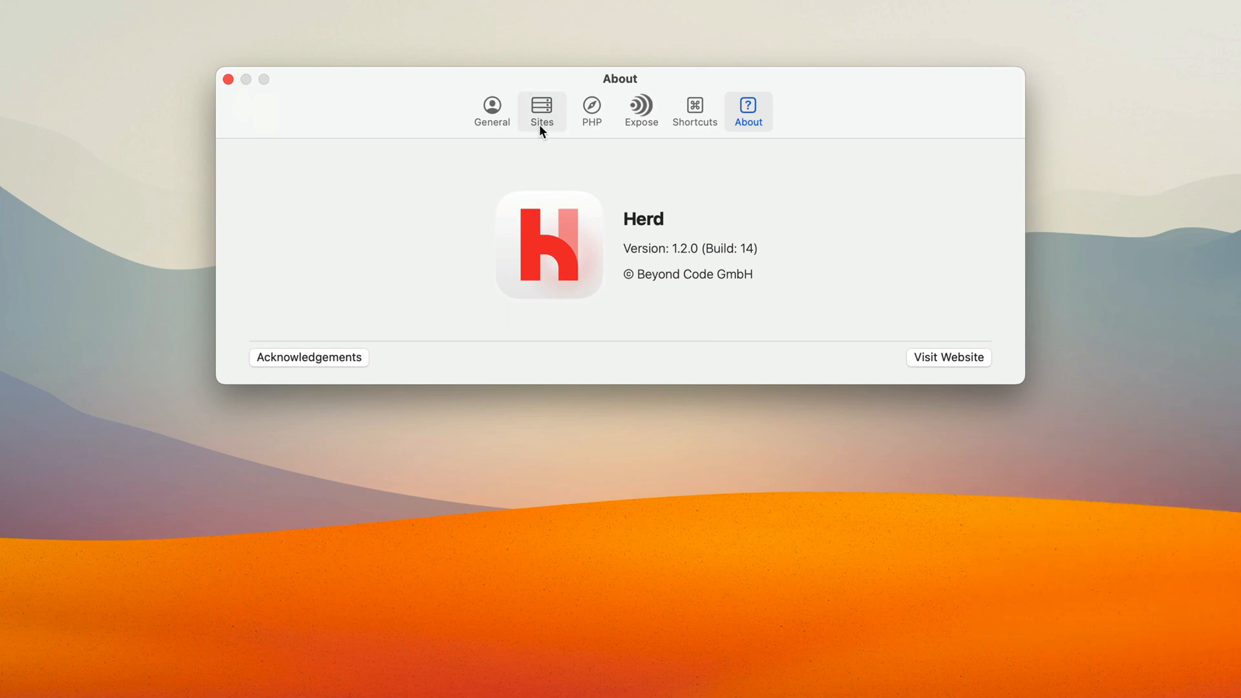
- Show the Sites list with laravelnews.test running PHP 8.2
{"action": "left_click", "coordinate": [541, 111]}
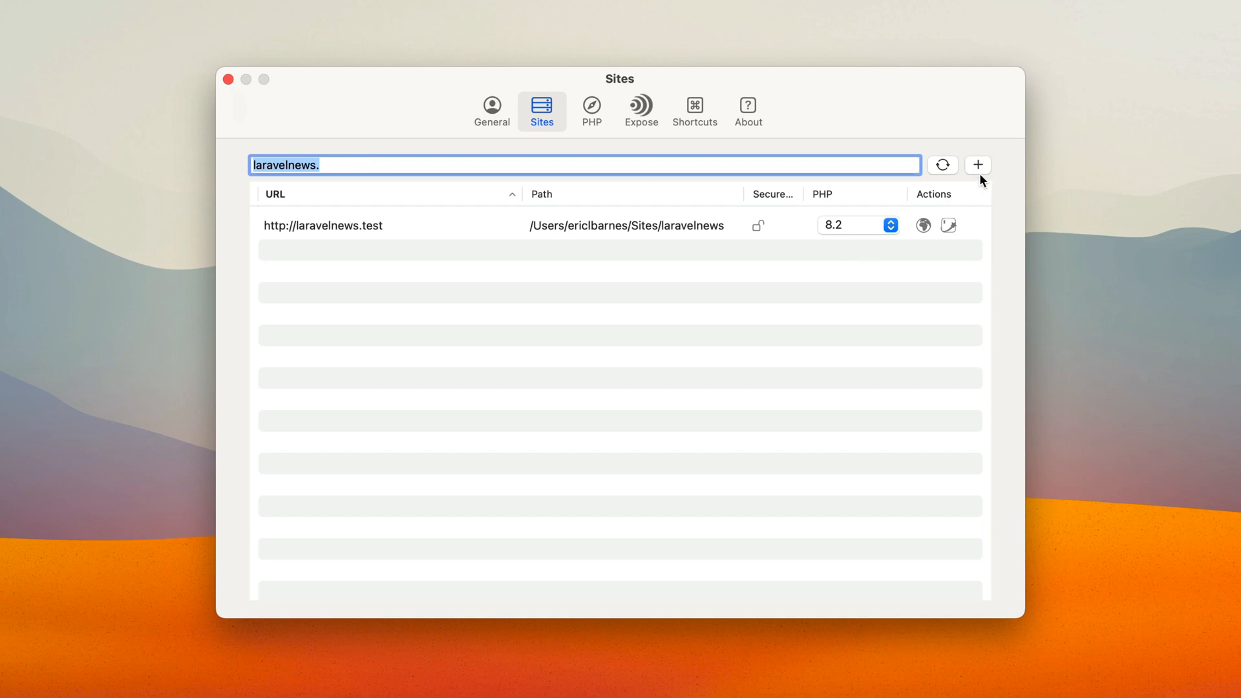
{"action": "left_click", "coordinate": [977, 164]}
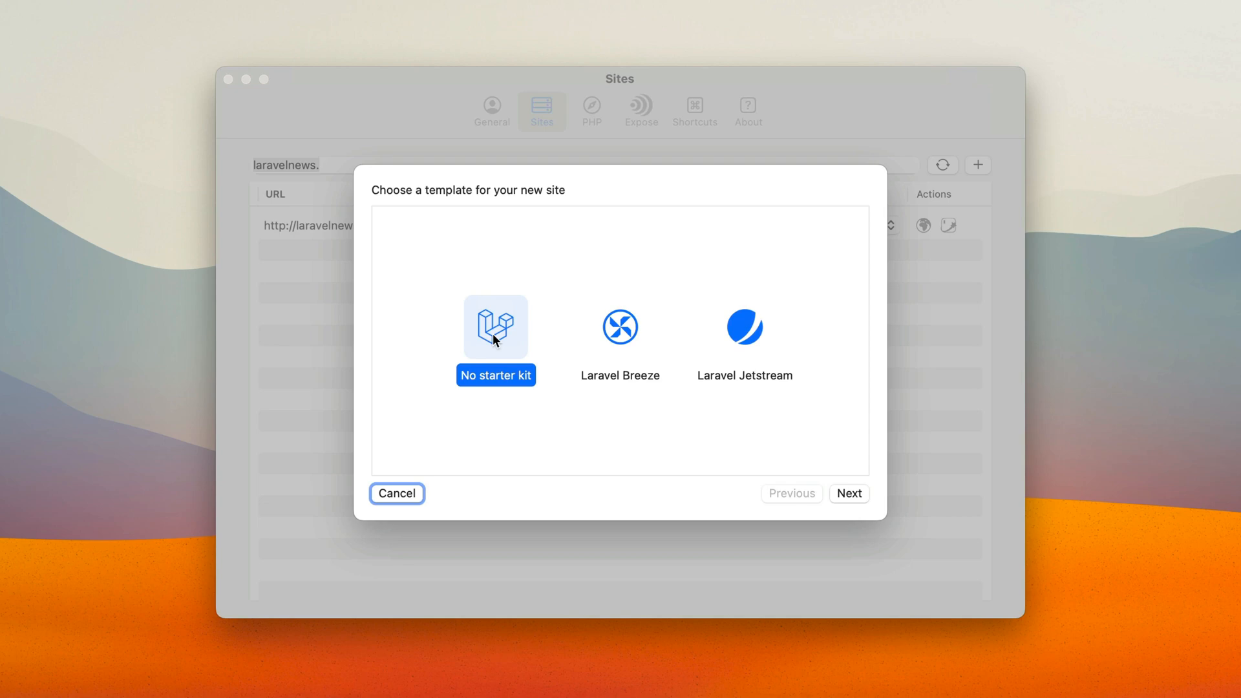
{"action": "left_click", "coordinate": [848, 492]}
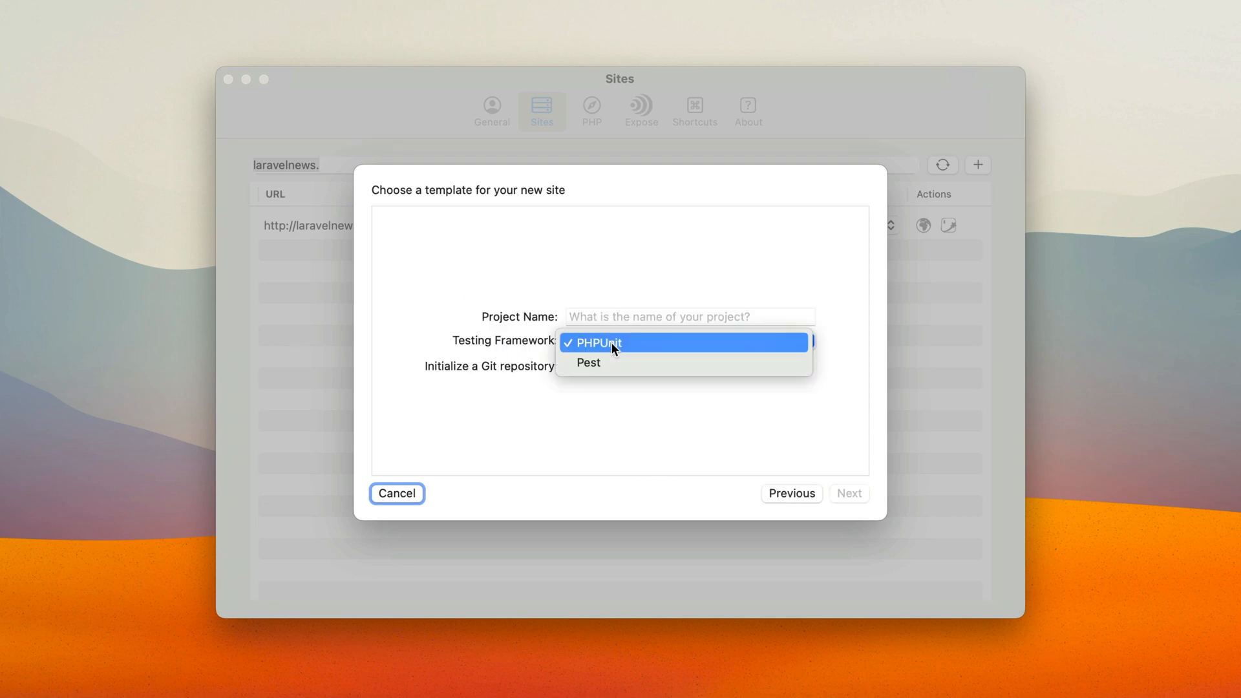
{"action": "left_click", "coordinate": [589, 362]}
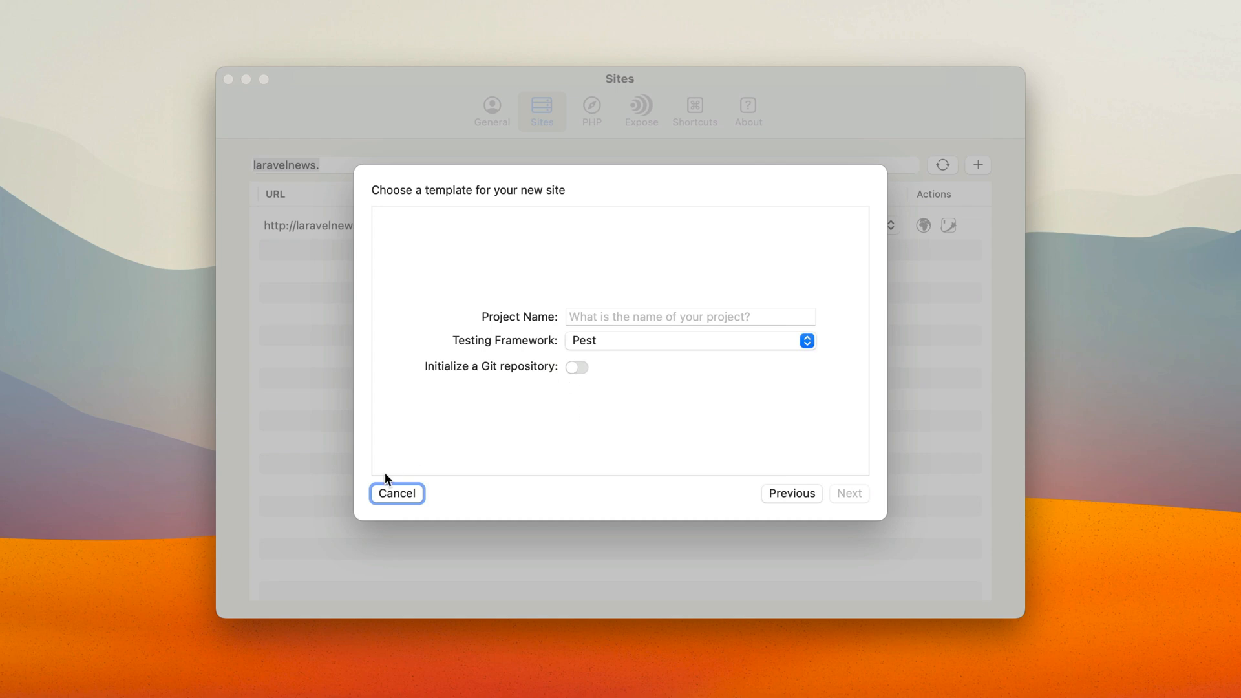
{"action": "left_click", "coordinate": [396, 493]}
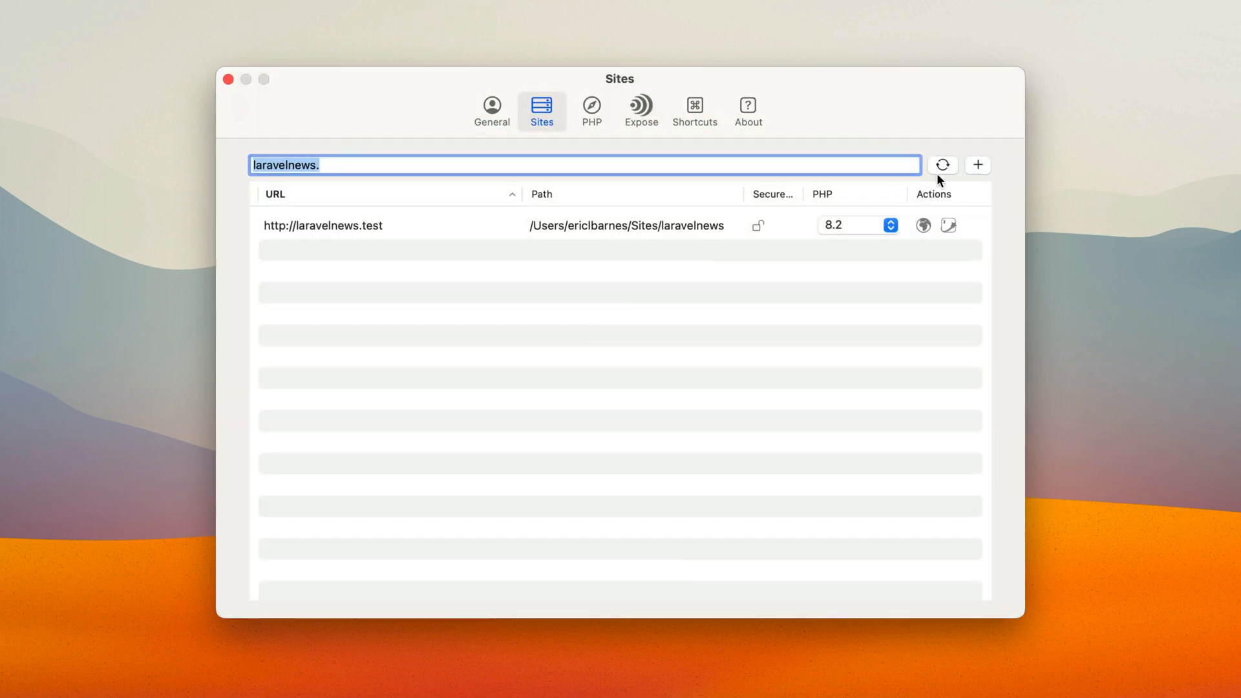
- Start the new-site wizard at the template choice from the + button
{"action": "left_click", "coordinate": [977, 164]}
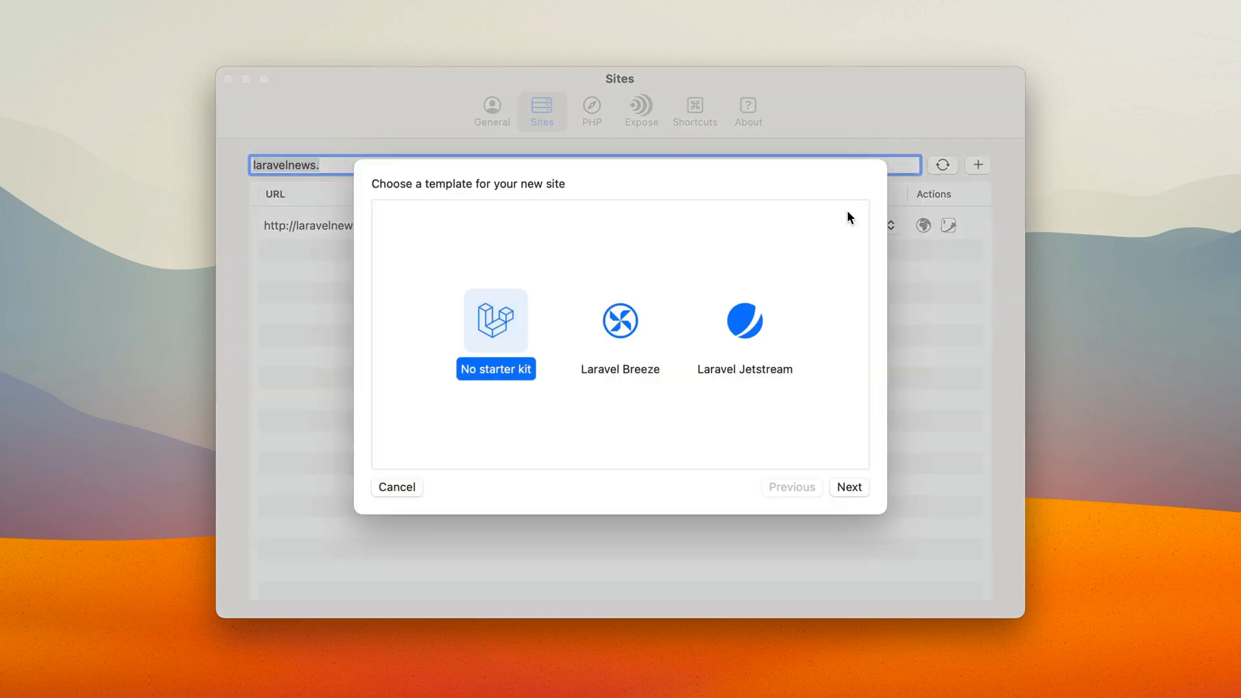
- Preview Laravel Jetstream options with Livewire stack and team support on, then cancel the wizard
{"action": "left_click", "coordinate": [742, 326]}
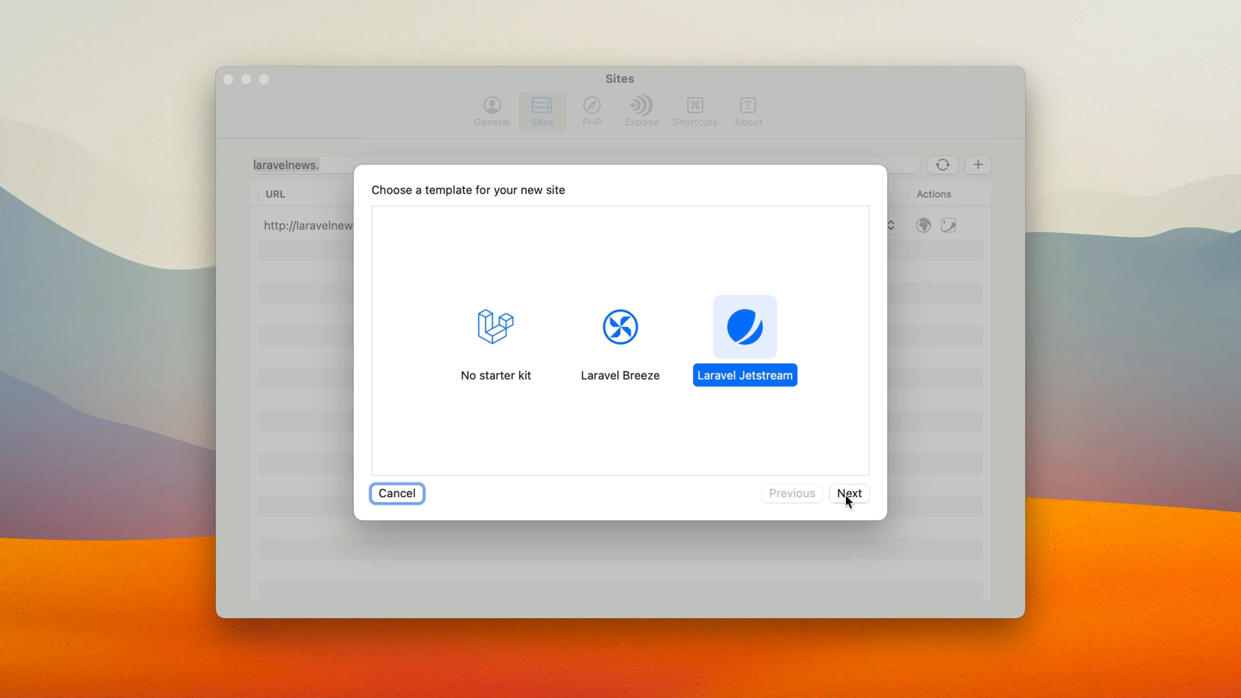
{"action": "left_click", "coordinate": [848, 492]}
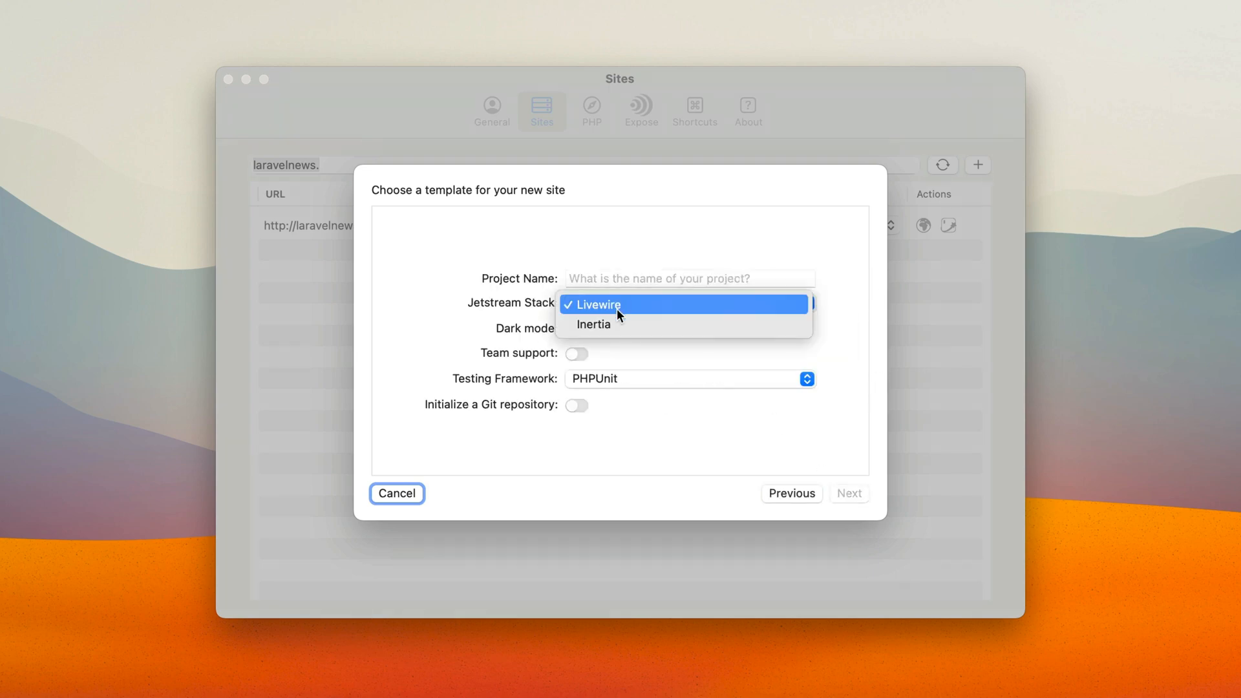
{"action": "left_click", "coordinate": [591, 305]}
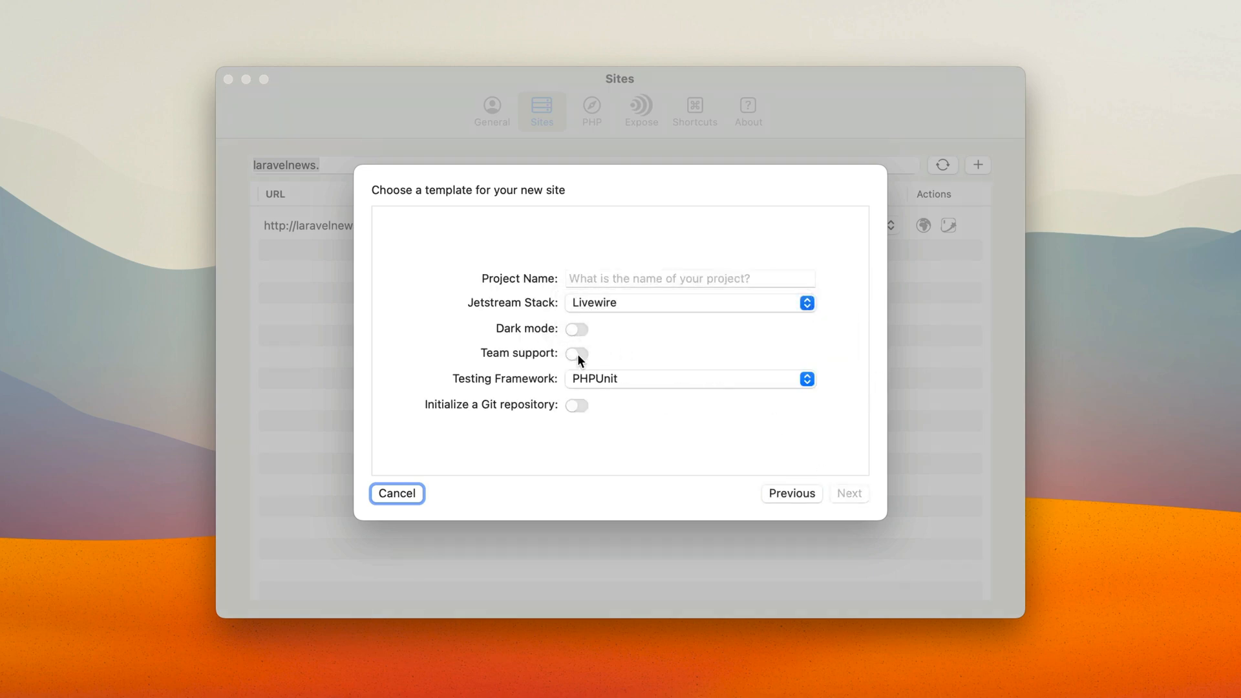
{"action": "left_click", "coordinate": [577, 352]}
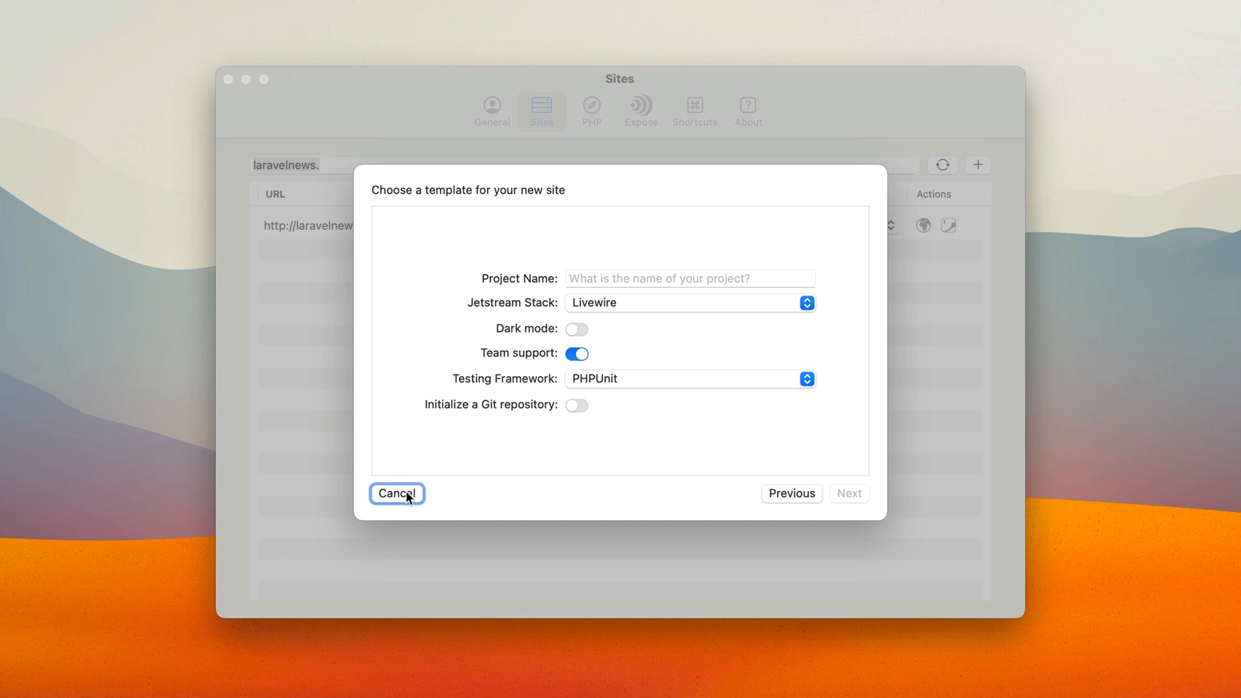
{"action": "left_click", "coordinate": [397, 492]}
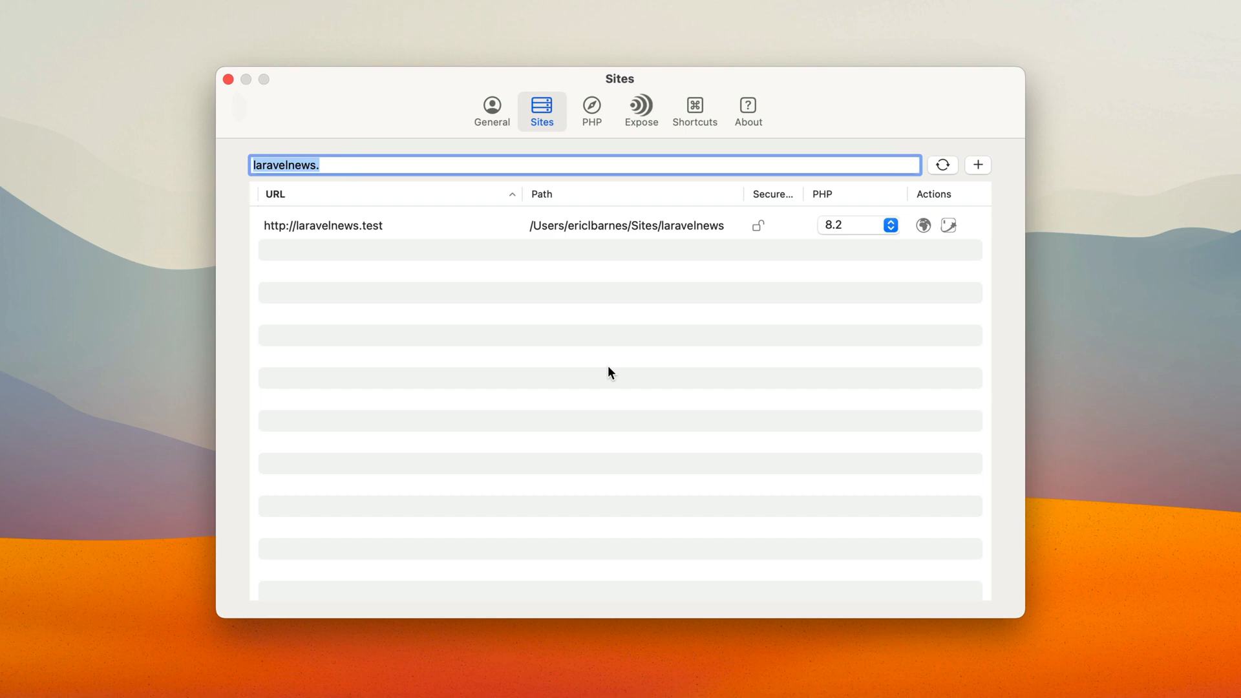
{"action": "mouse_move", "coordinate": [411, 189]}
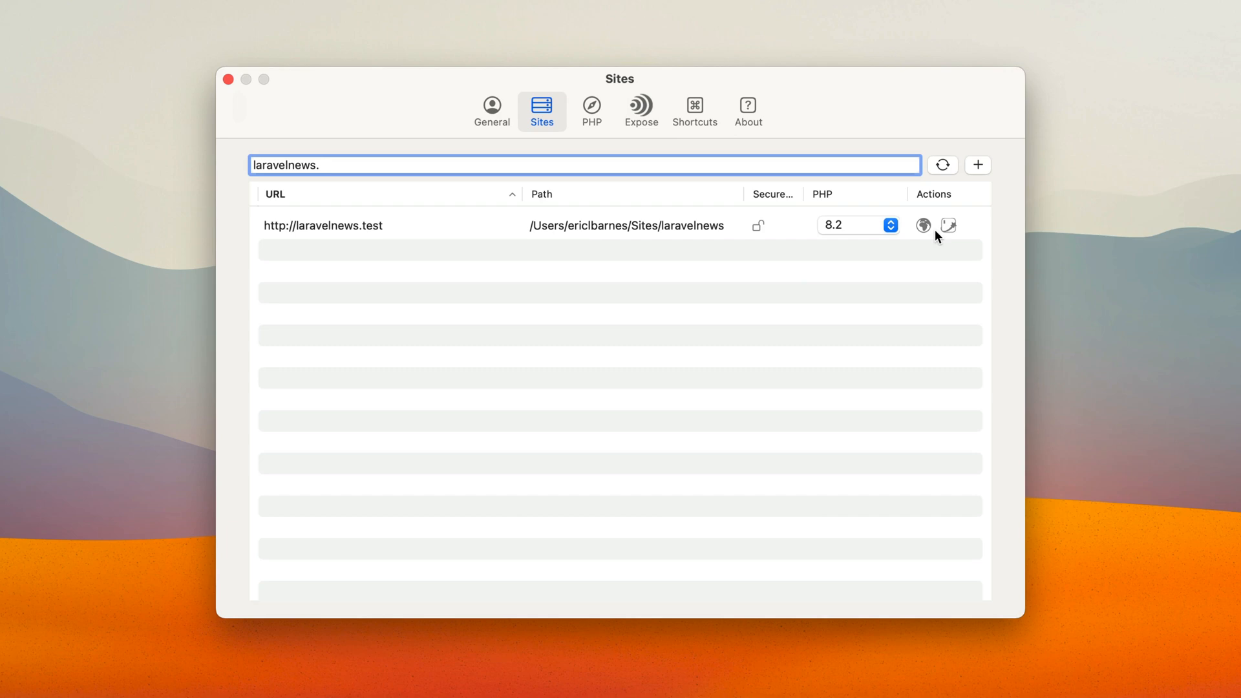
- Launch Tinkerwell for laravelnews.test from its Actions column
{"action": "left_click", "coordinate": [947, 225]}
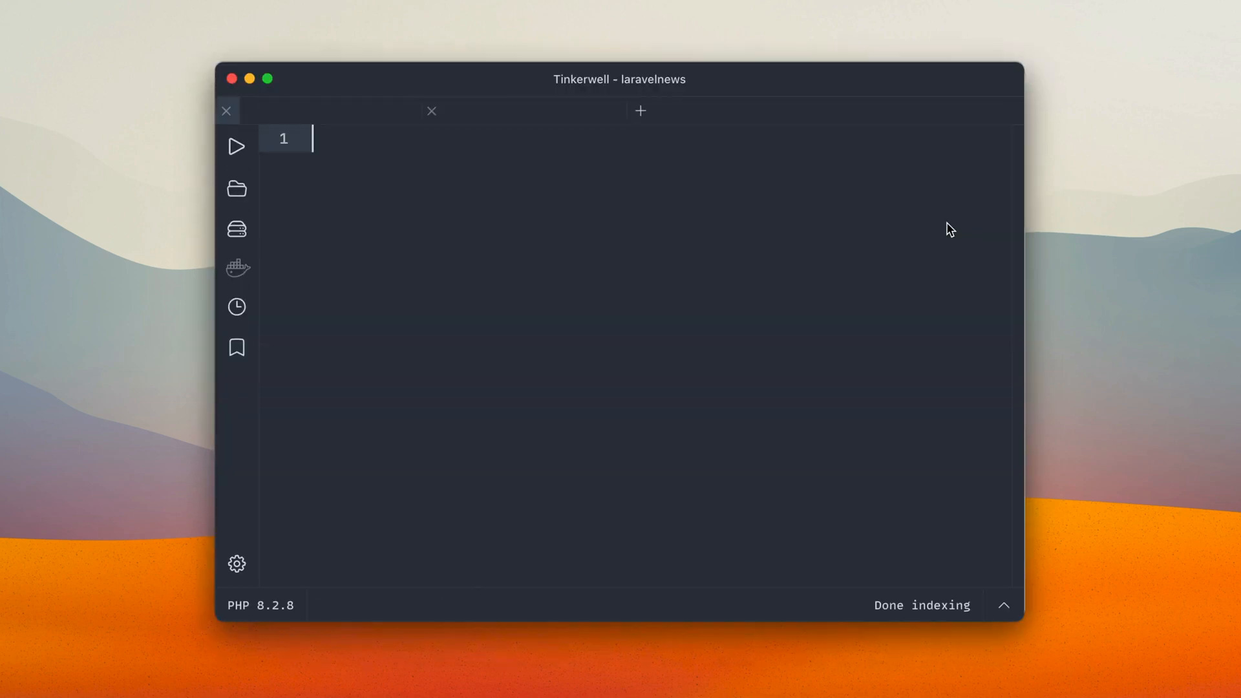
- Close the Tinkerwell window and show Herd's global Shortcuts settings
{"action": "left_click", "coordinate": [640, 110]}
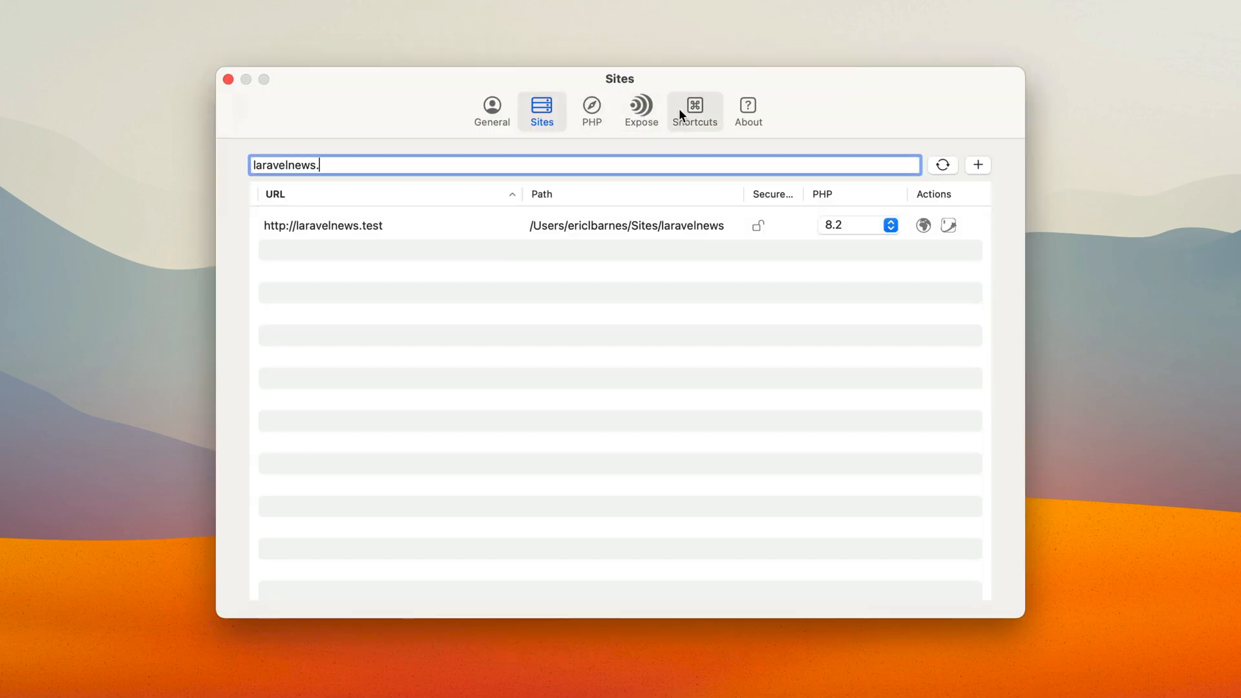
{"action": "left_click", "coordinate": [694, 111]}
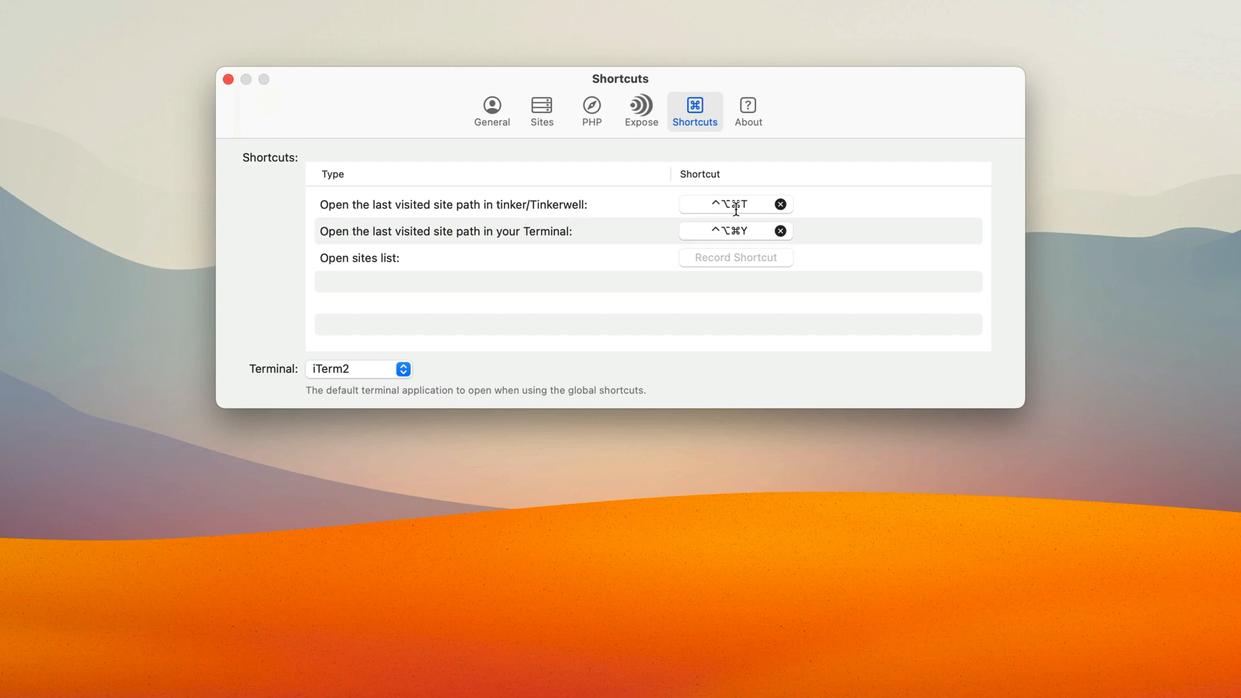
{"action": "mouse_move", "coordinate": [562, 248]}
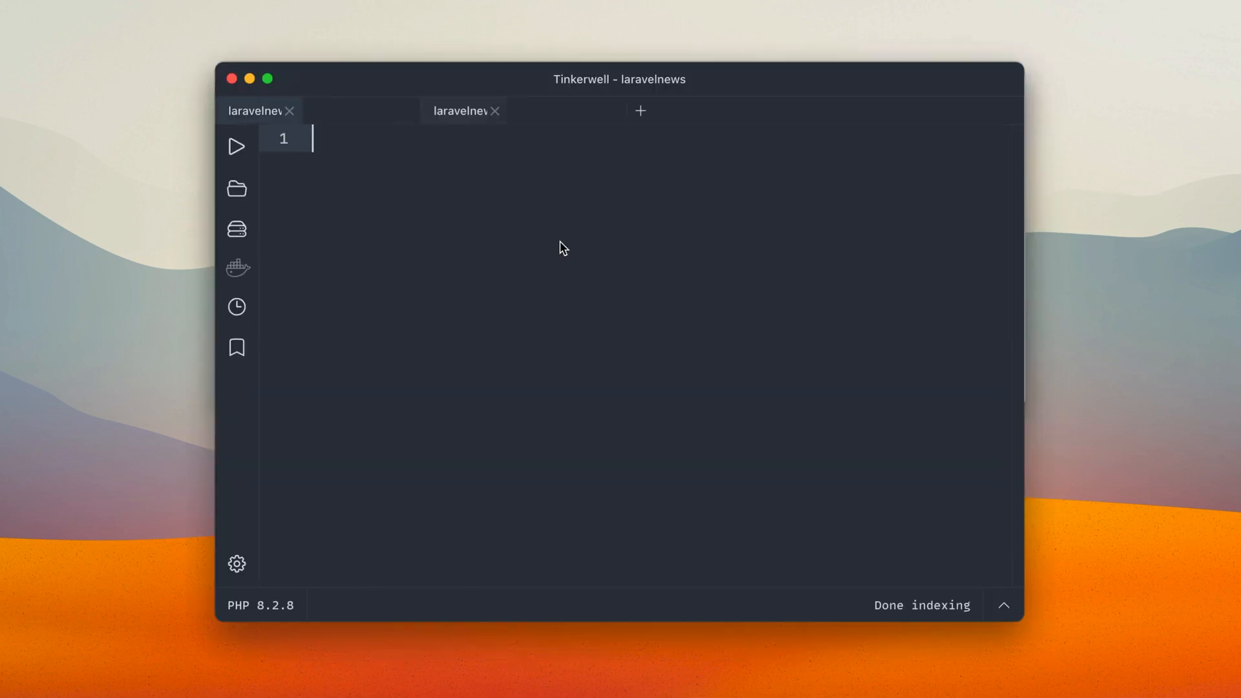
{"action": "left_click", "coordinate": [465, 110]}
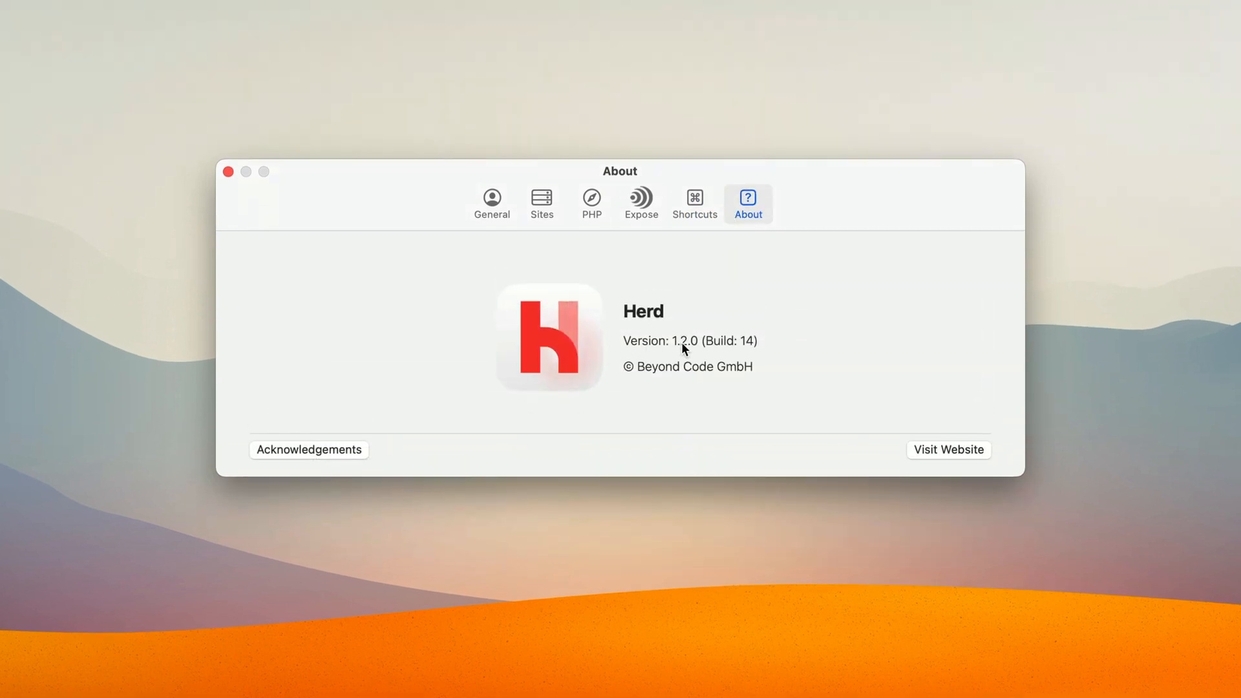
{"action": "mouse_move", "coordinate": [685, 351]}
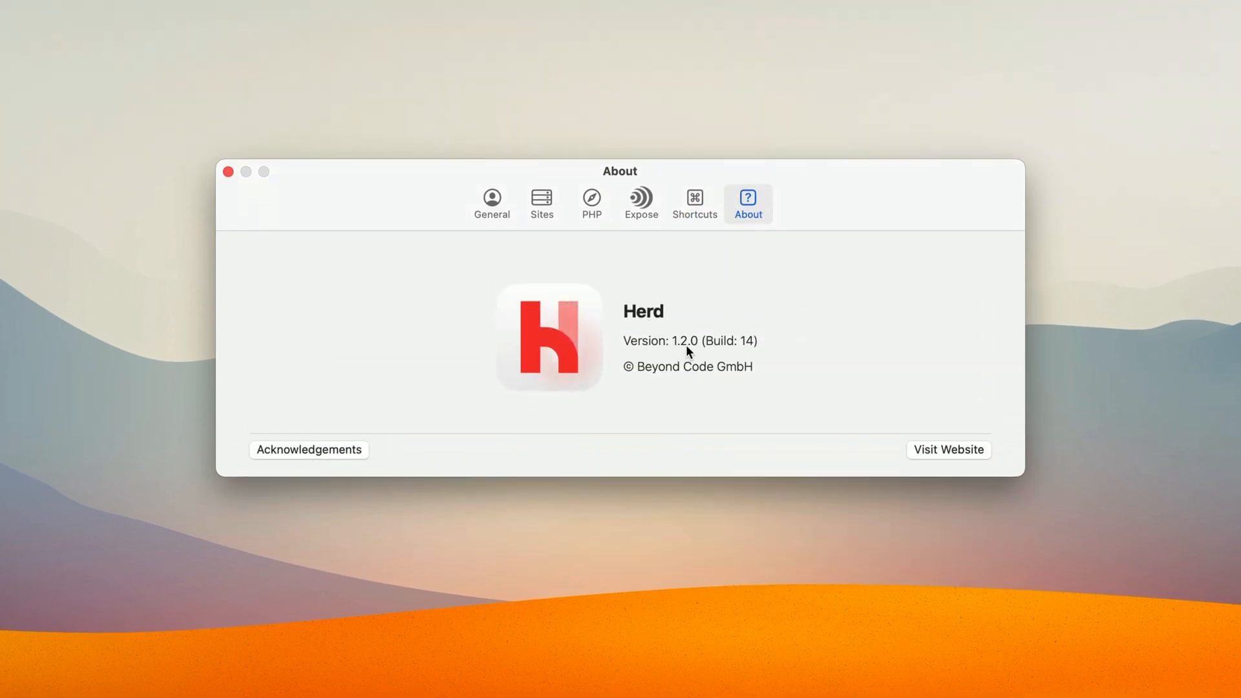
{"action": "mouse_move", "coordinate": [388, 221]}
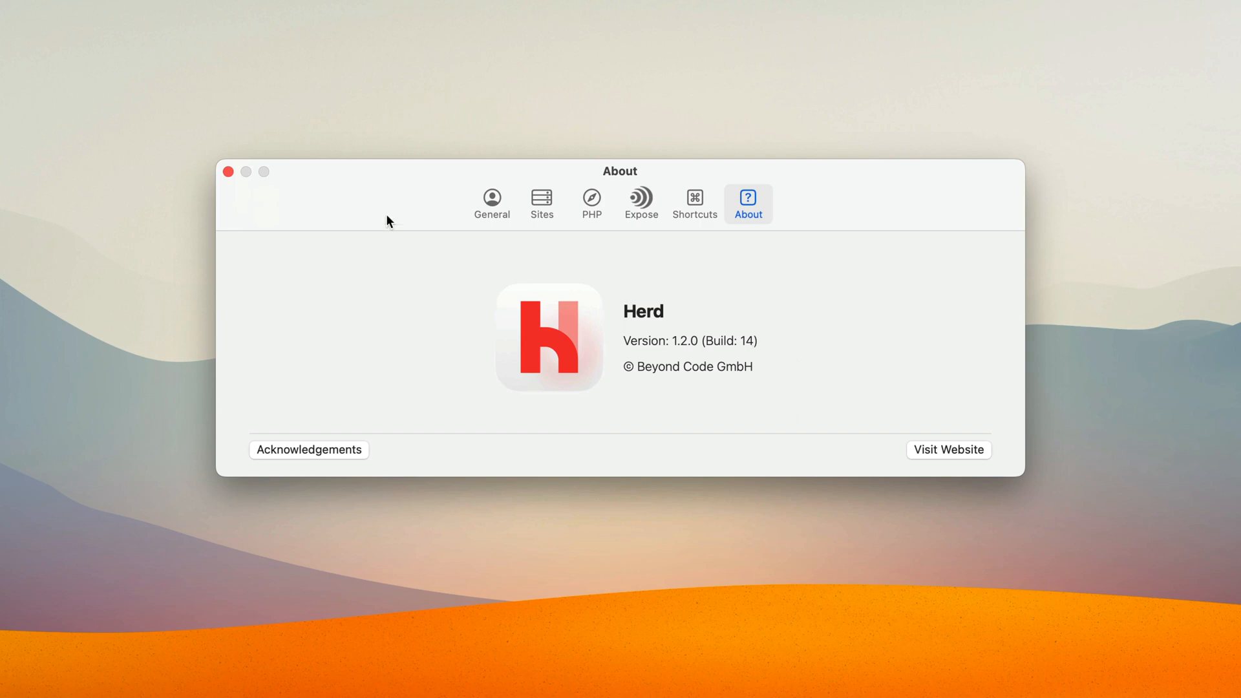
{"action": "mouse_move", "coordinate": [397, 311]}
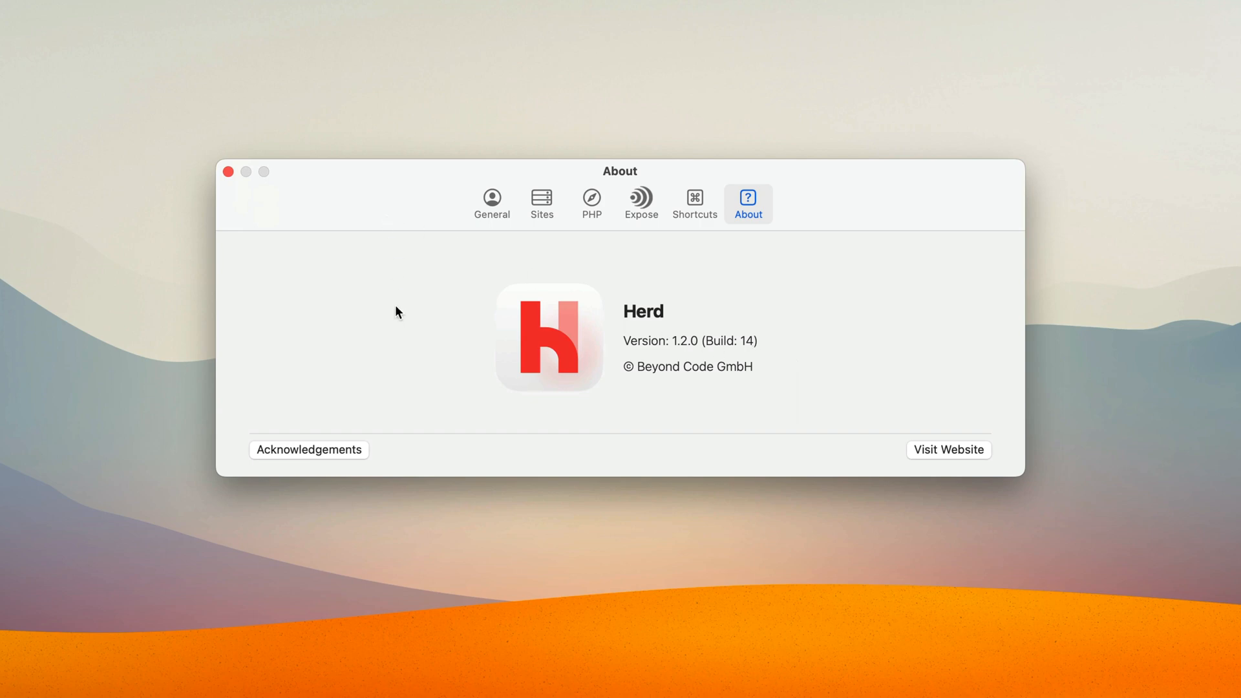